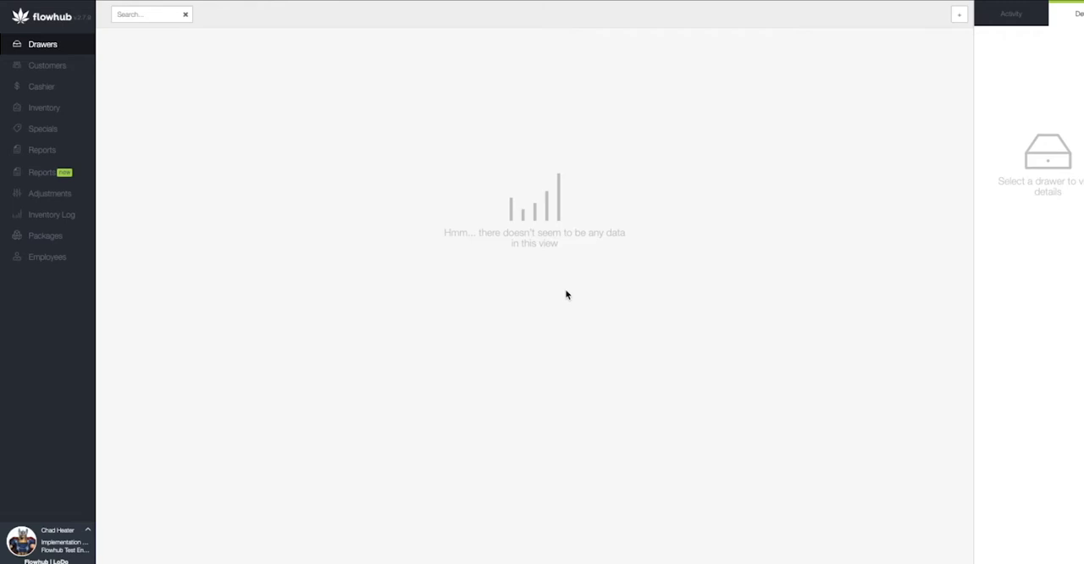
pyautogui.moveTo(564, 297)
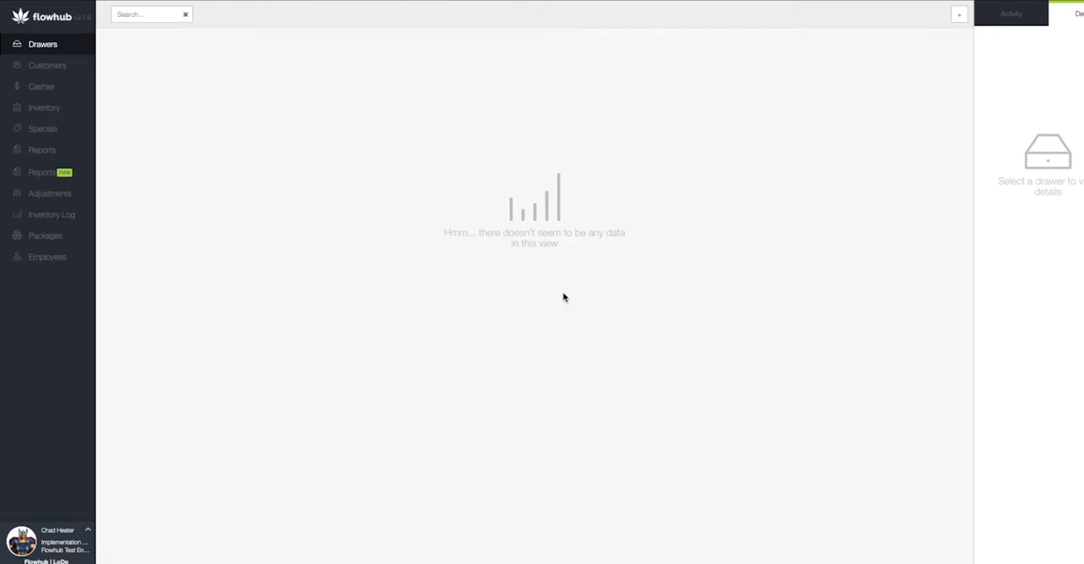
pyautogui.moveTo(119, 153)
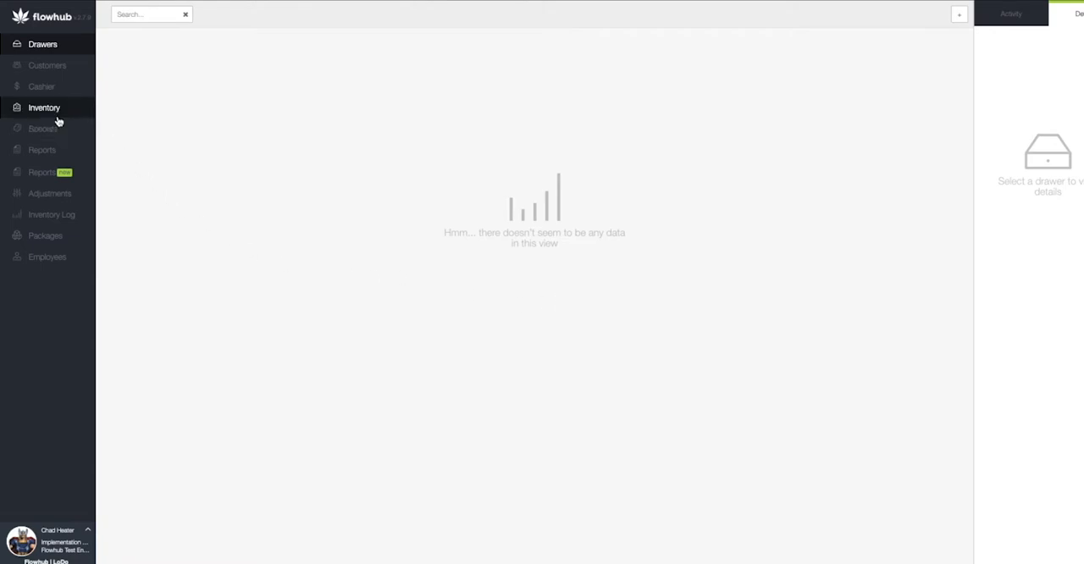
# Switch from the drawers view to the Inventory section from the left sidebar
pyautogui.click(44, 107)
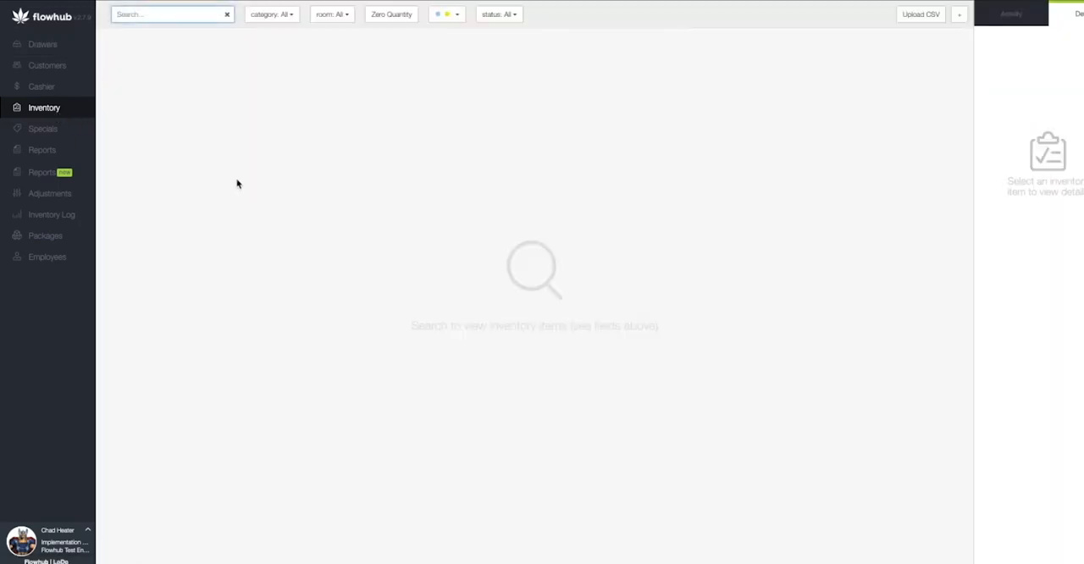
pyautogui.moveTo(416, 189)
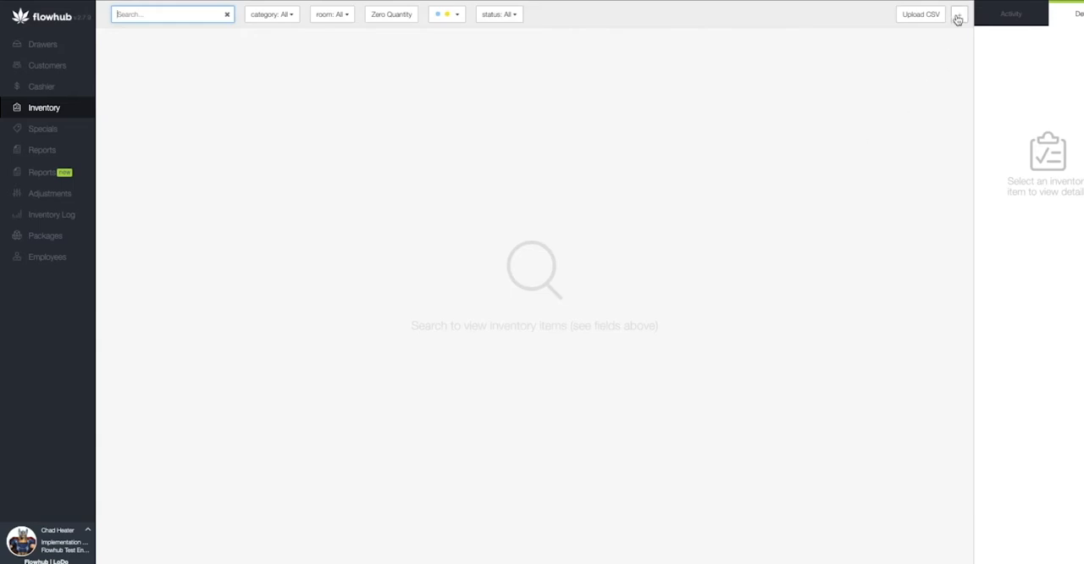
pyautogui.click(957, 14)
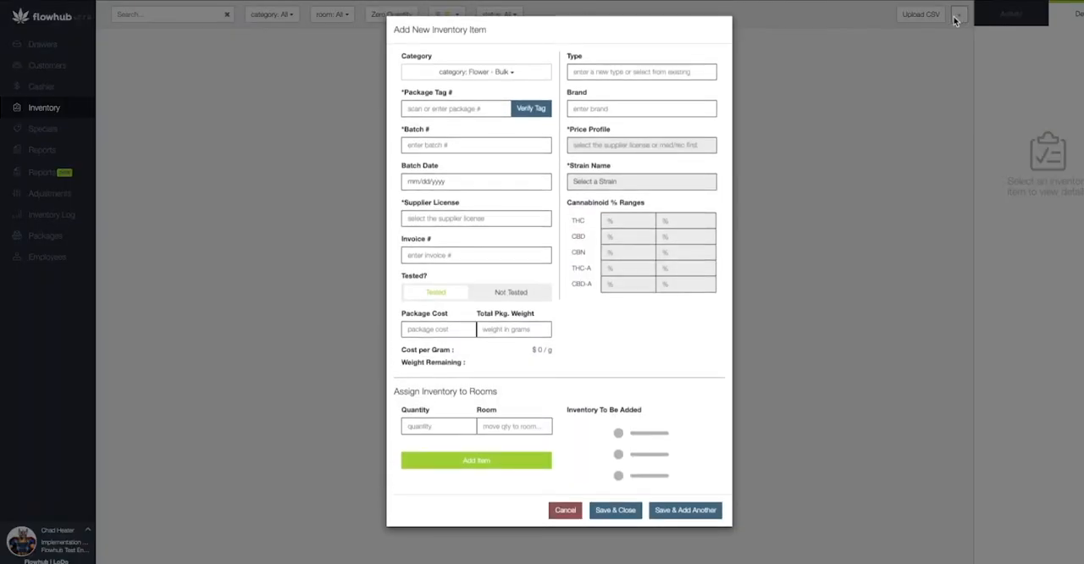
pyautogui.moveTo(732, 105)
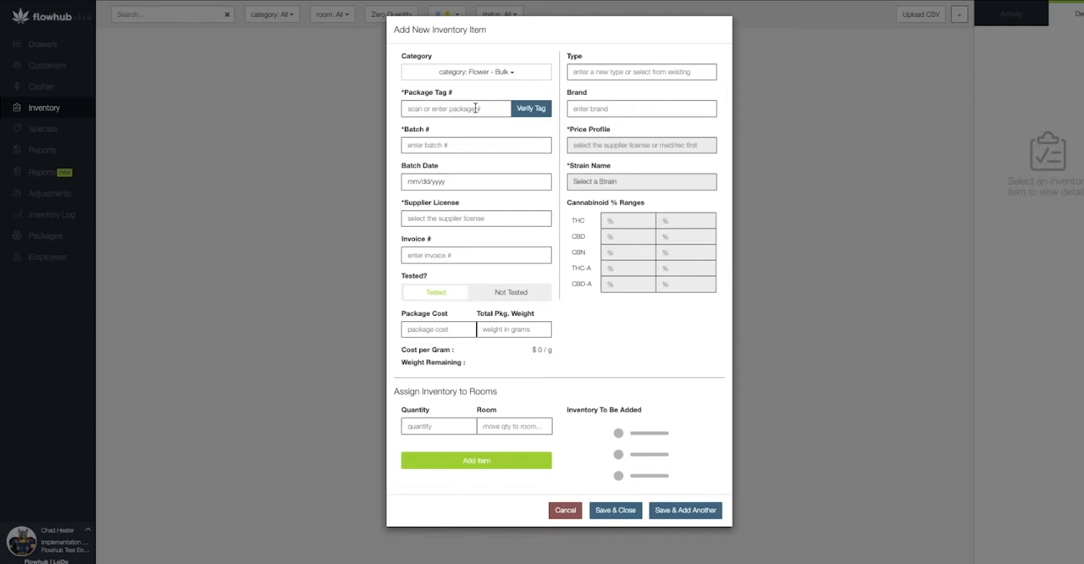
pyautogui.moveTo(453, 100)
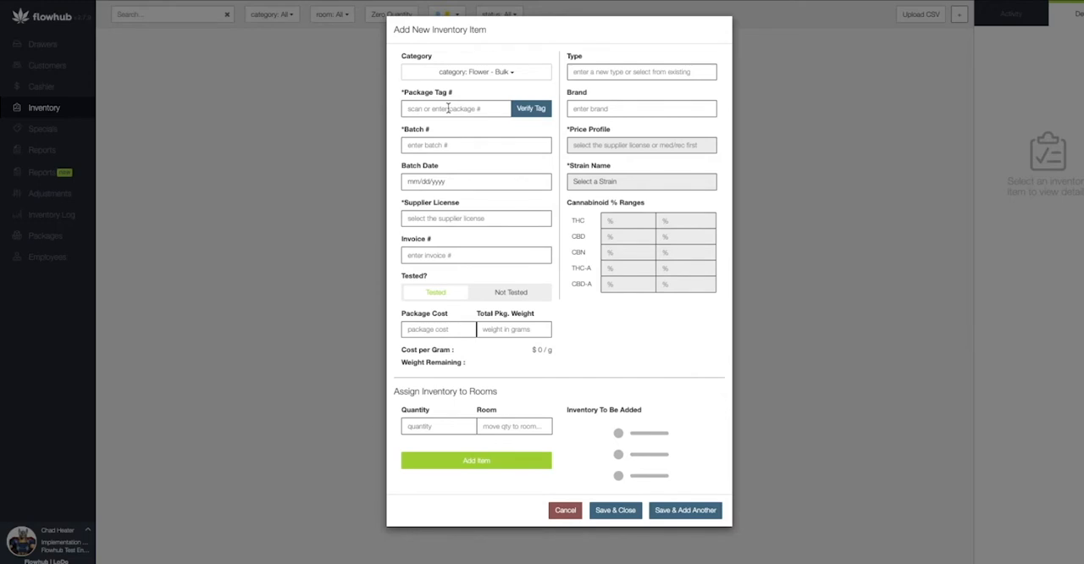
pyautogui.write('123456789012345678901234')
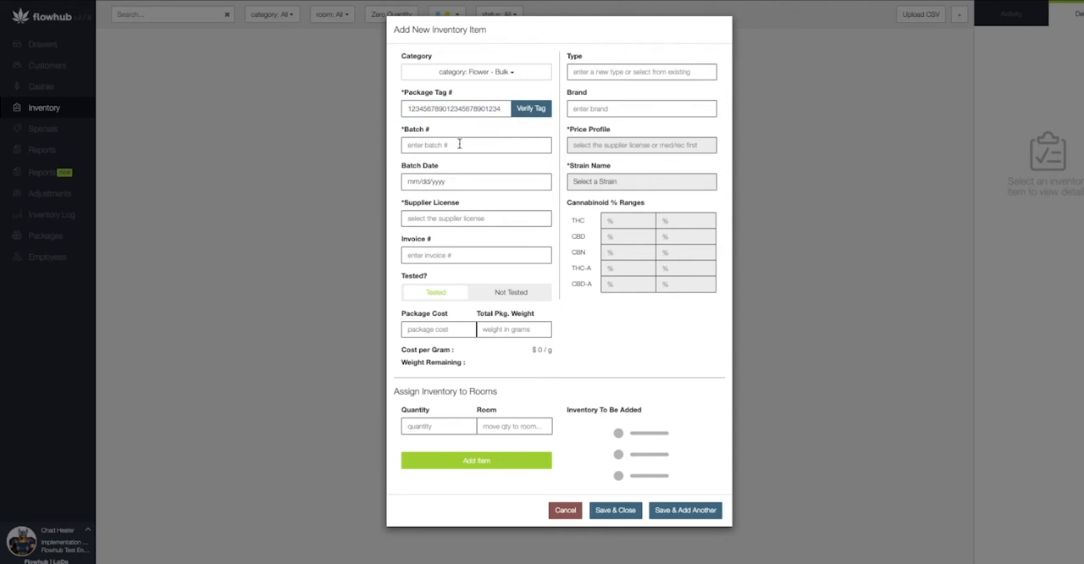
# Enter batch number 1234 and batch date 04/20/2019
pyautogui.click(476, 144)
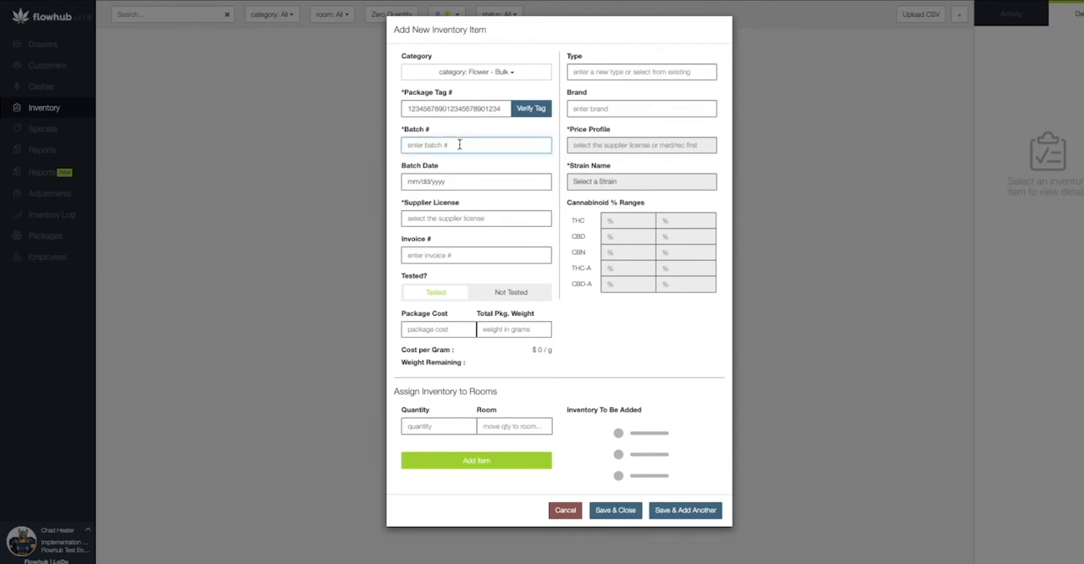
pyautogui.write('1234')
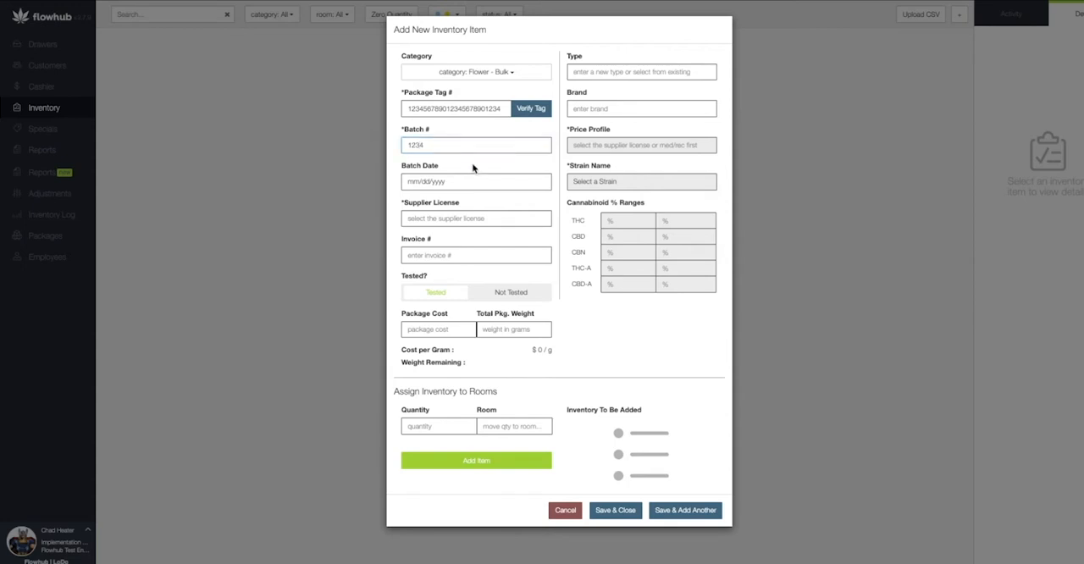
pyautogui.click(475, 181)
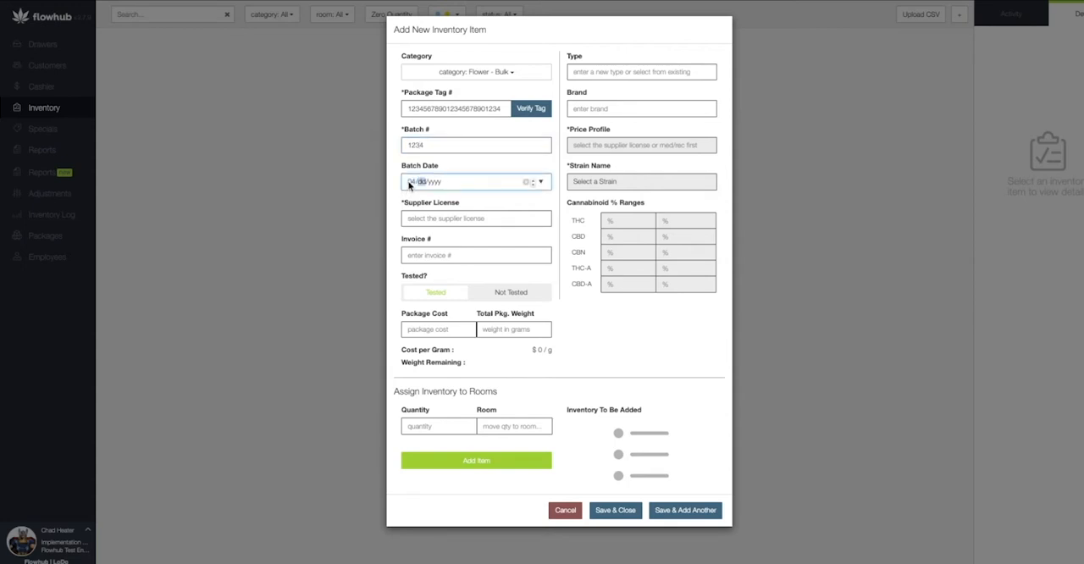
pyautogui.write('04/20/2019')
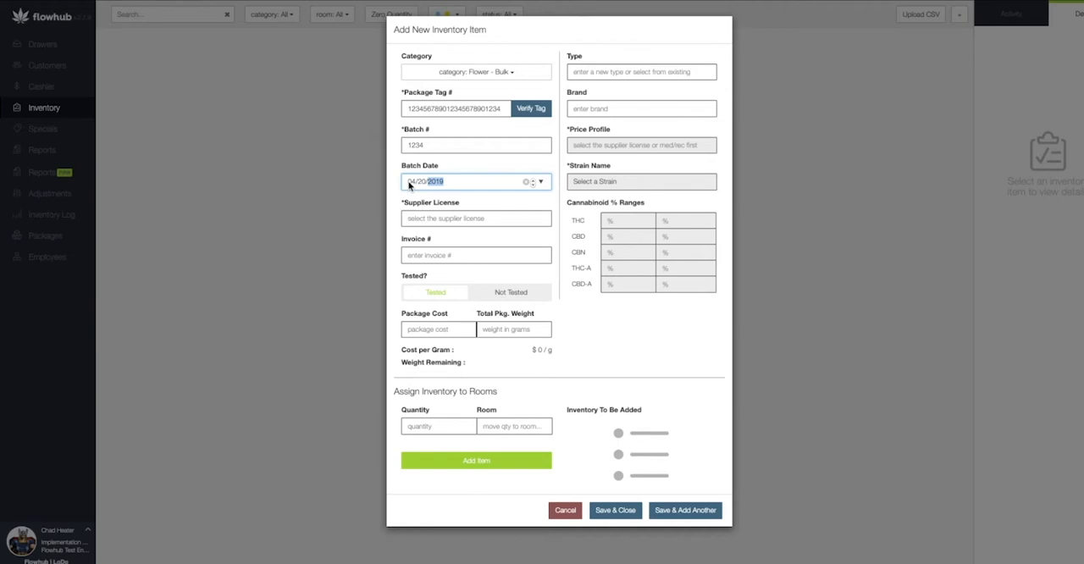
pyautogui.moveTo(421, 215)
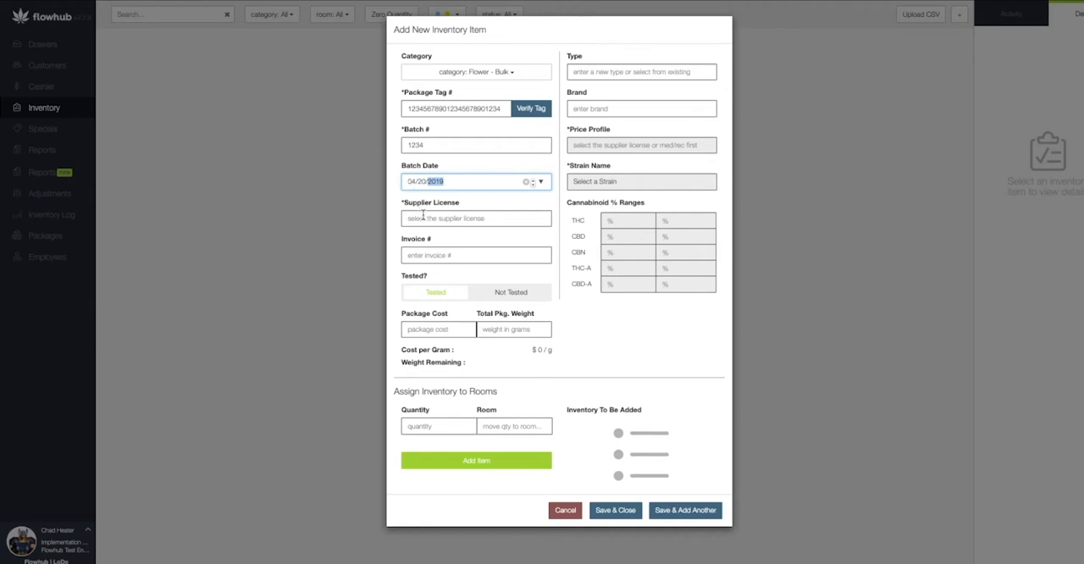
# Set the supplier license to Bob's Buds (403R-55555) instead of Flowhub Cultivation
pyautogui.click(476, 217)
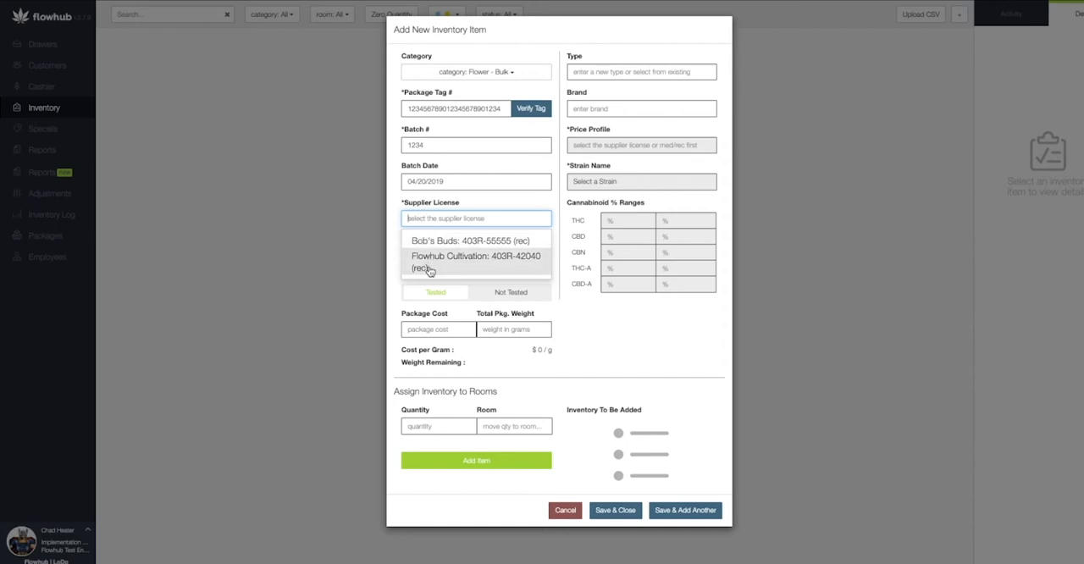
pyautogui.moveTo(425, 246)
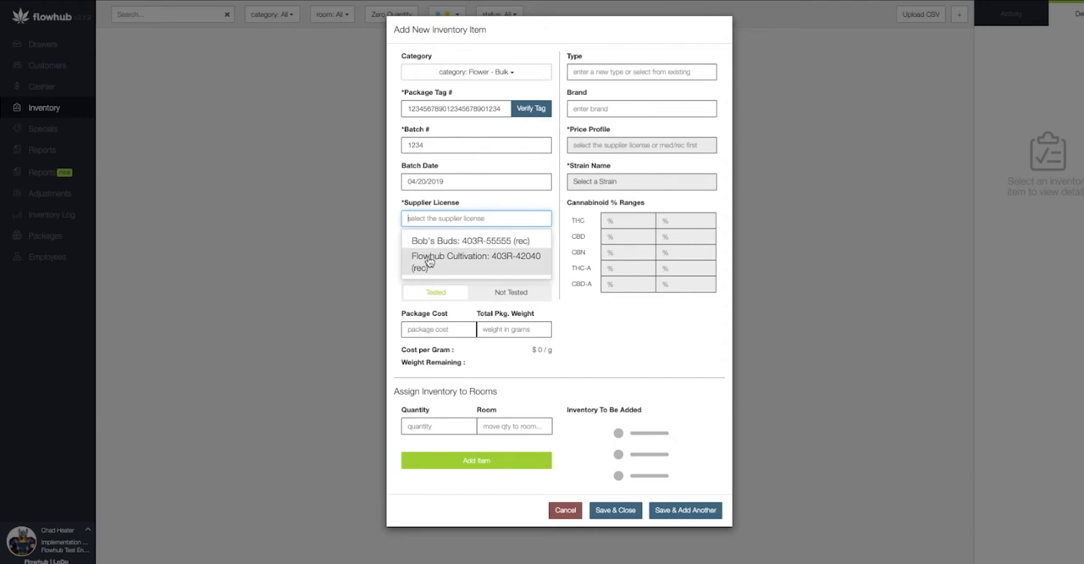
pyautogui.moveTo(428, 236)
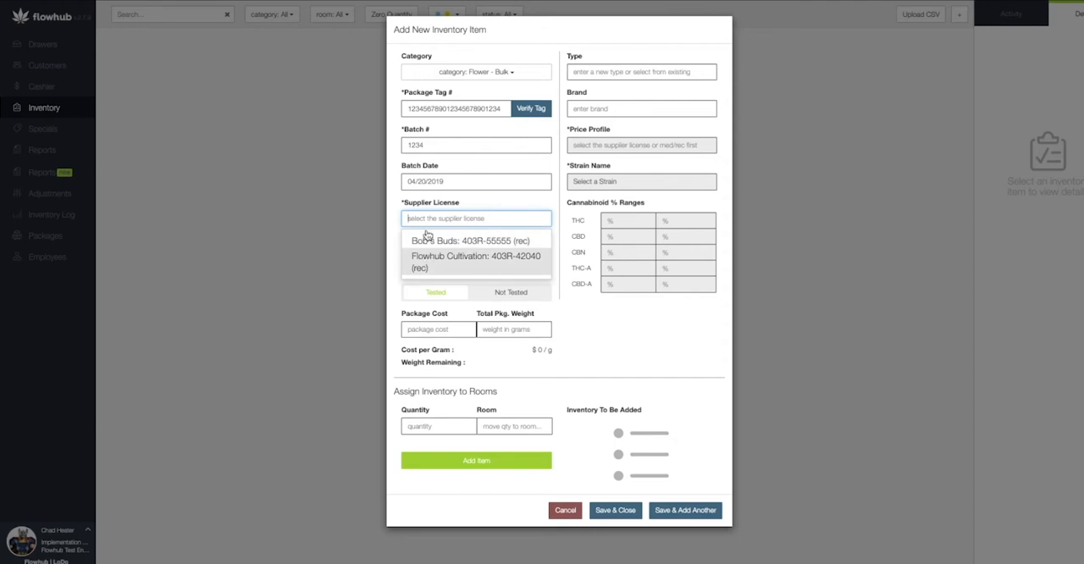
pyautogui.click(476, 261)
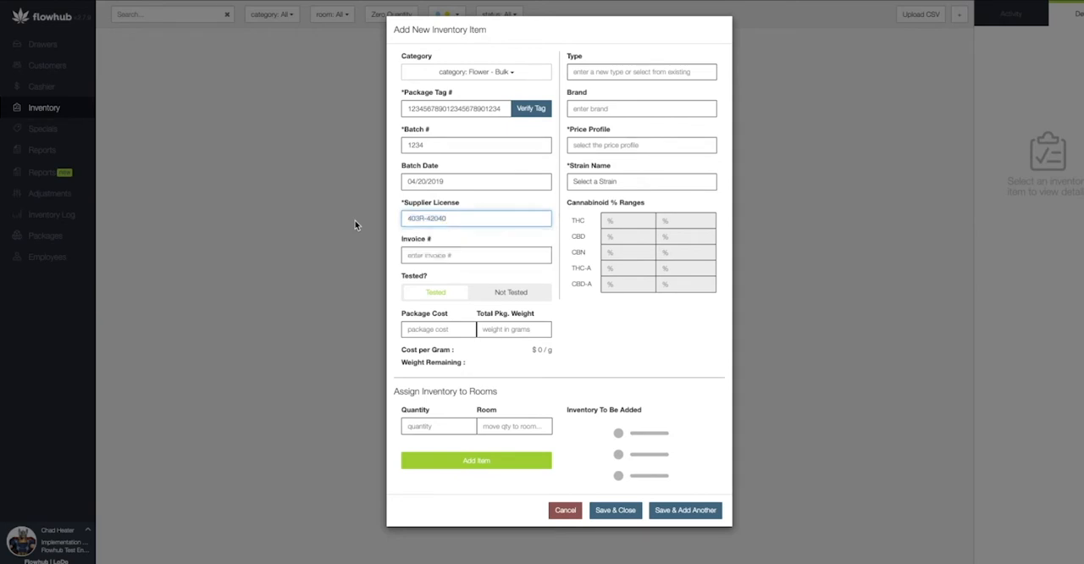
pyautogui.click(476, 218)
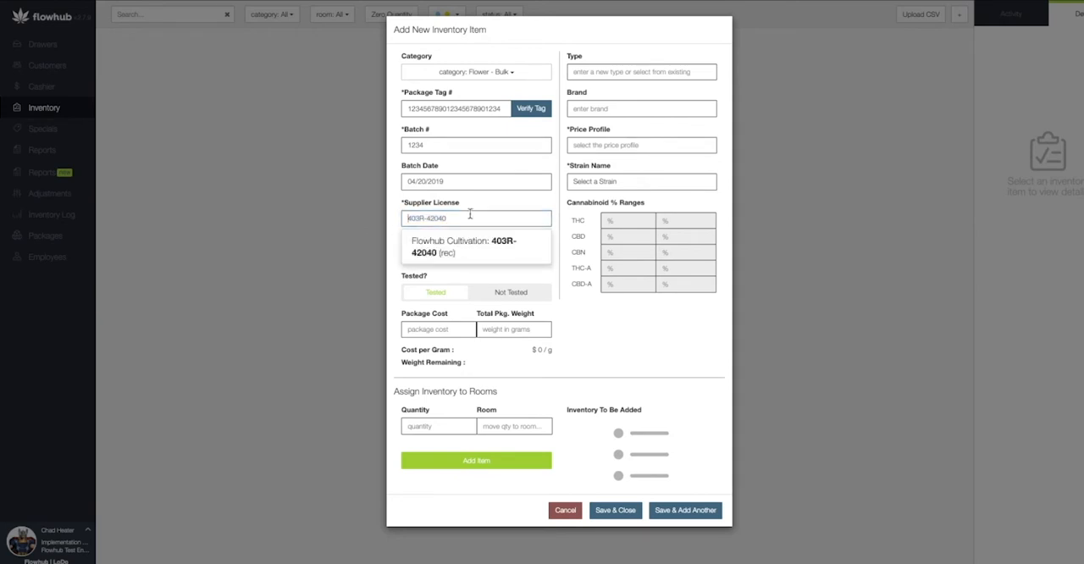
pyautogui.write('Bob')
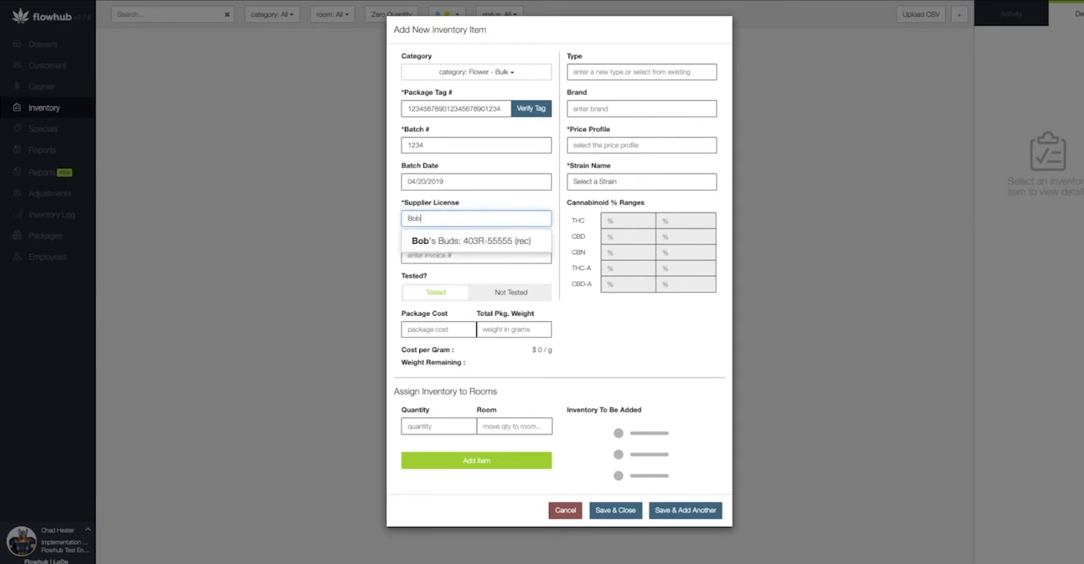
pyautogui.click(472, 240)
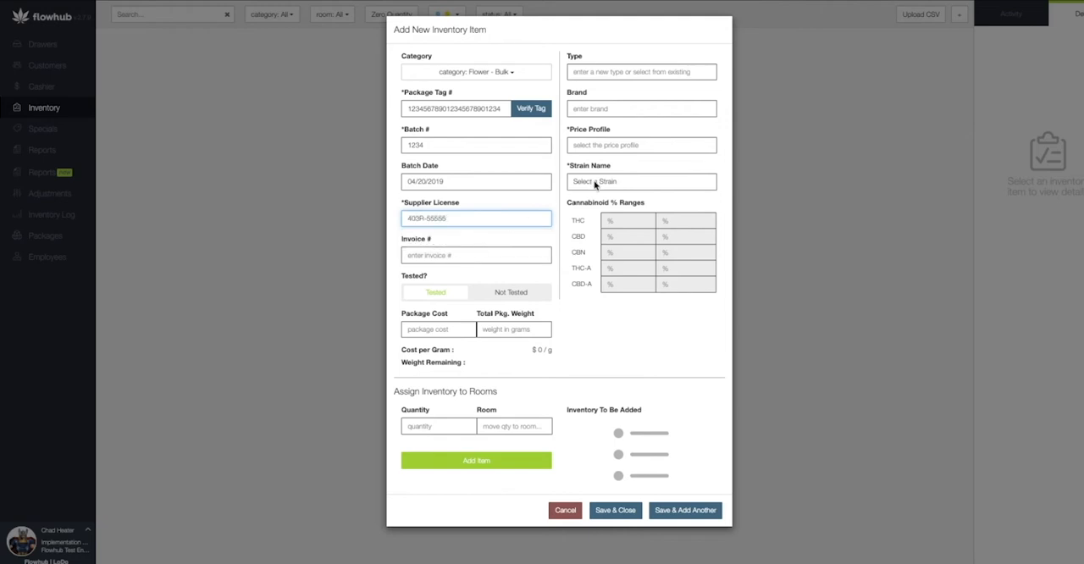
# Set the strain to GG #4 and the price profile to Gold
pyautogui.click(641, 181)
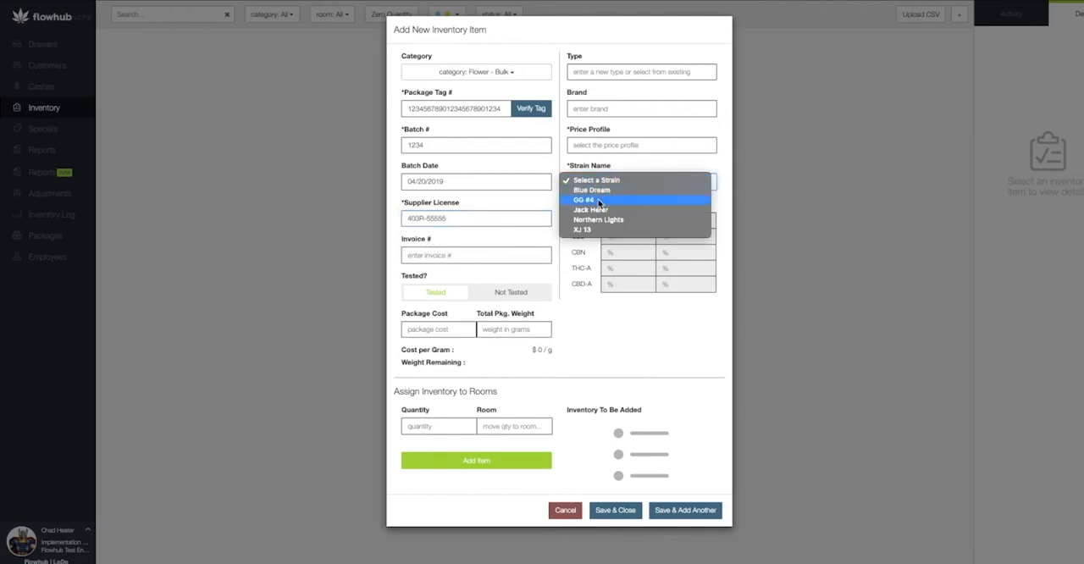
pyautogui.click(584, 199)
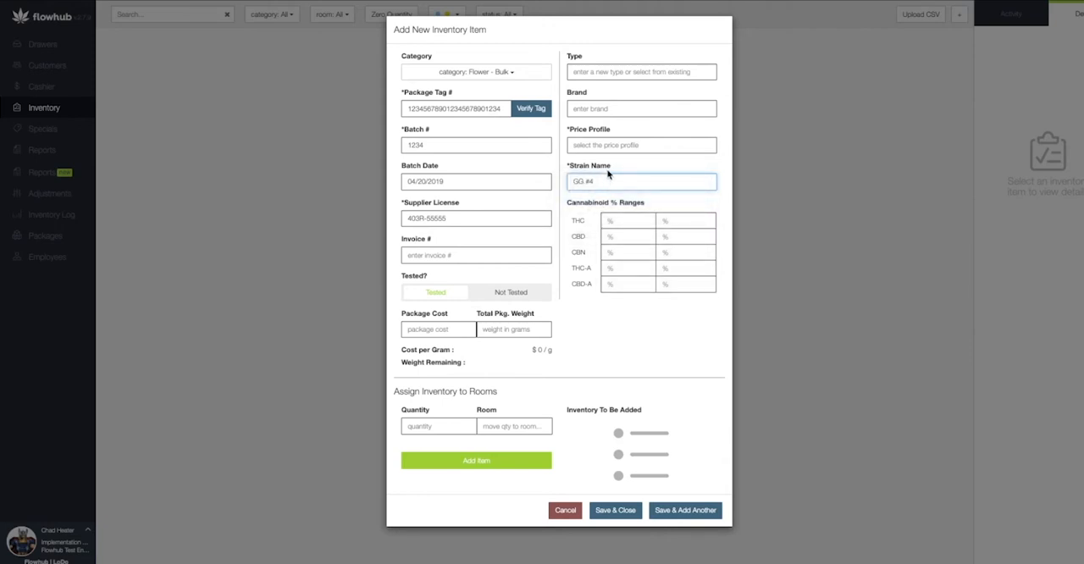
pyautogui.click(641, 145)
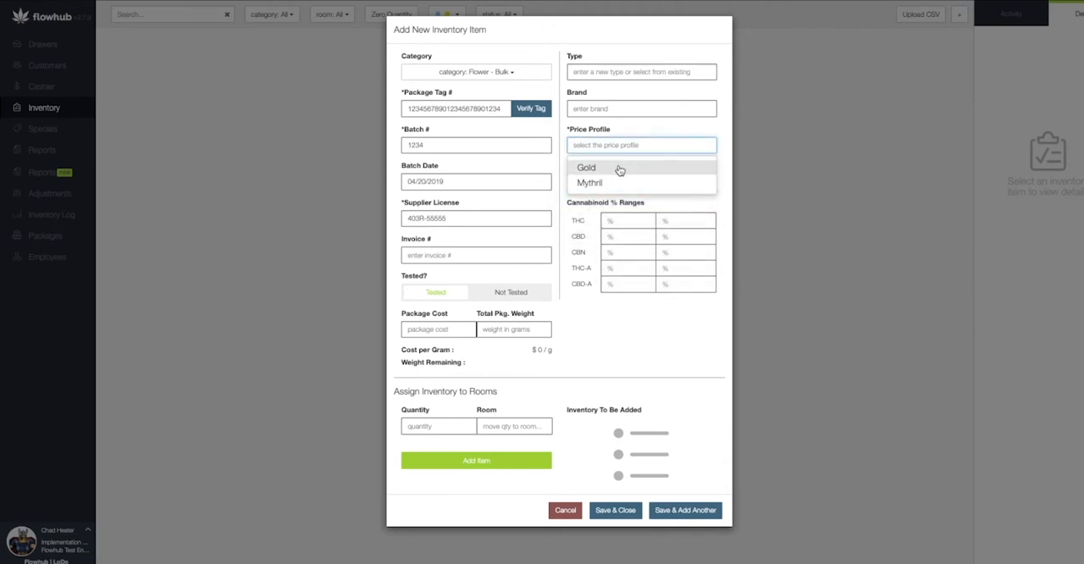
pyautogui.click(586, 167)
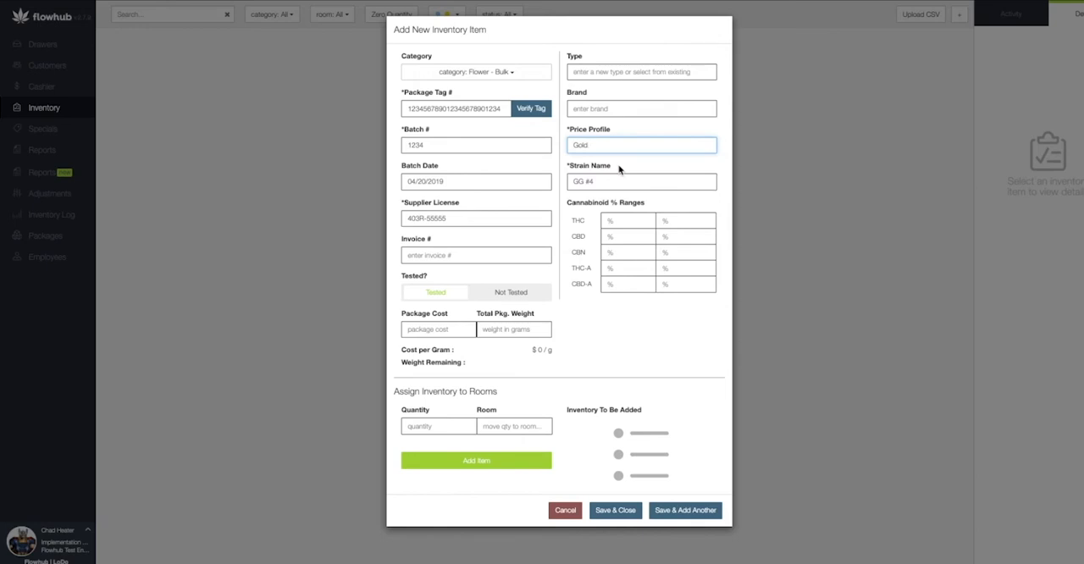
pyautogui.moveTo(622, 200)
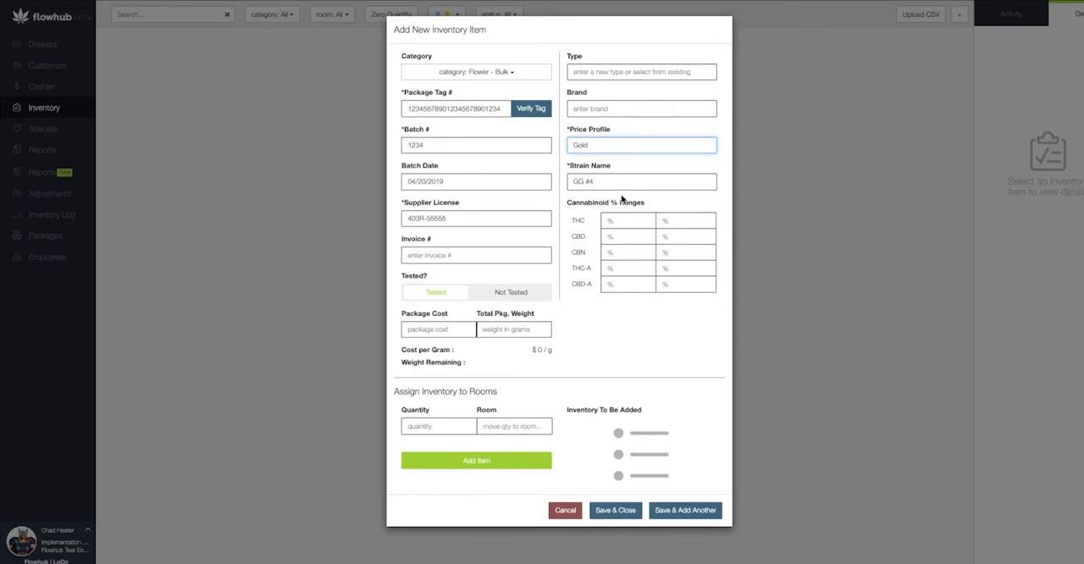
# Enter a package cost of 1000 and a total package weight of 224 g
pyautogui.click(438, 329)
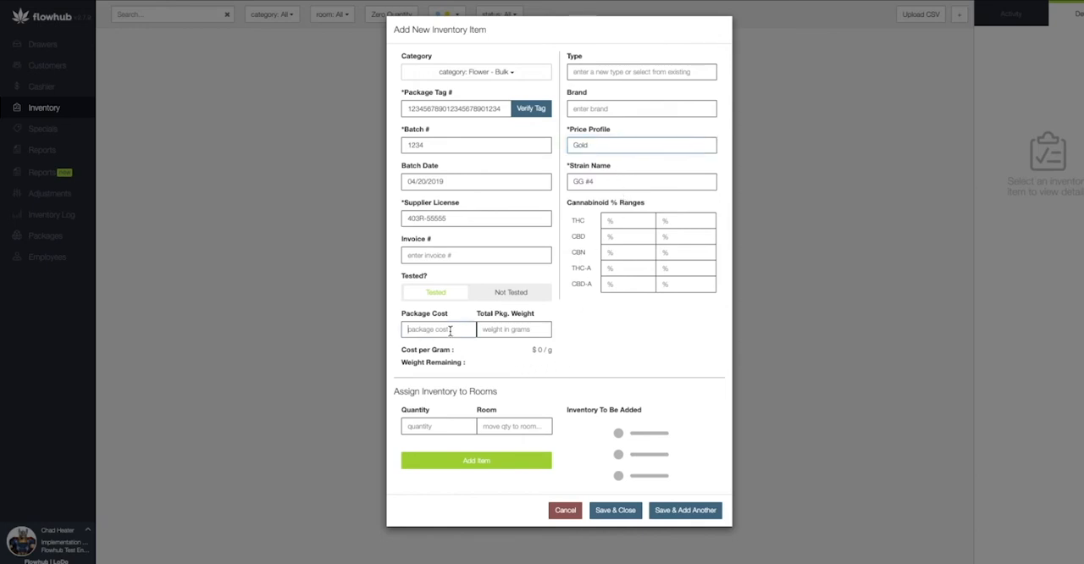
pyautogui.click(437, 330)
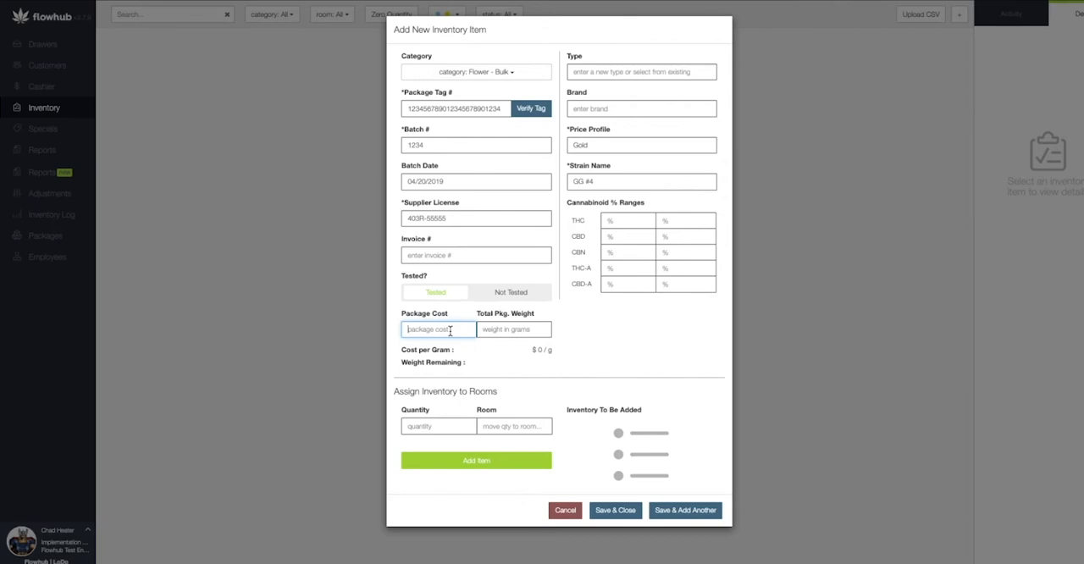
pyautogui.write('1000')
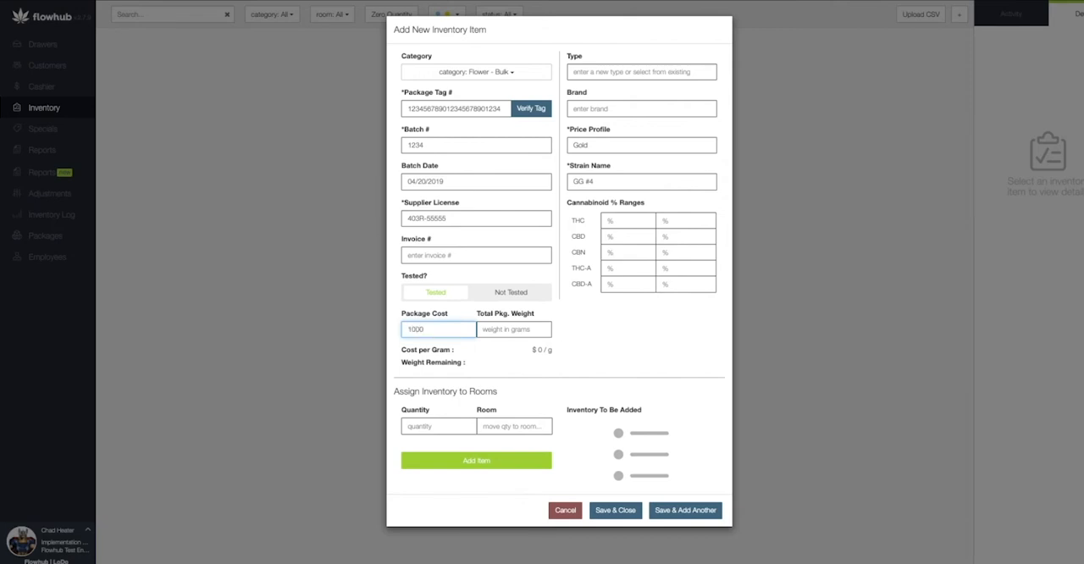
pyautogui.click(514, 328)
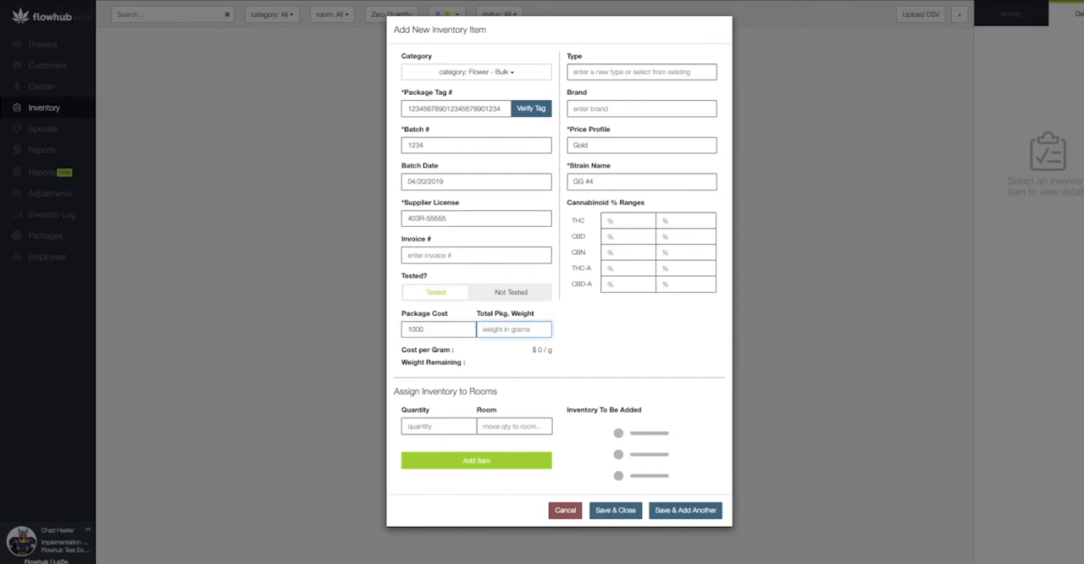
pyautogui.write('224')
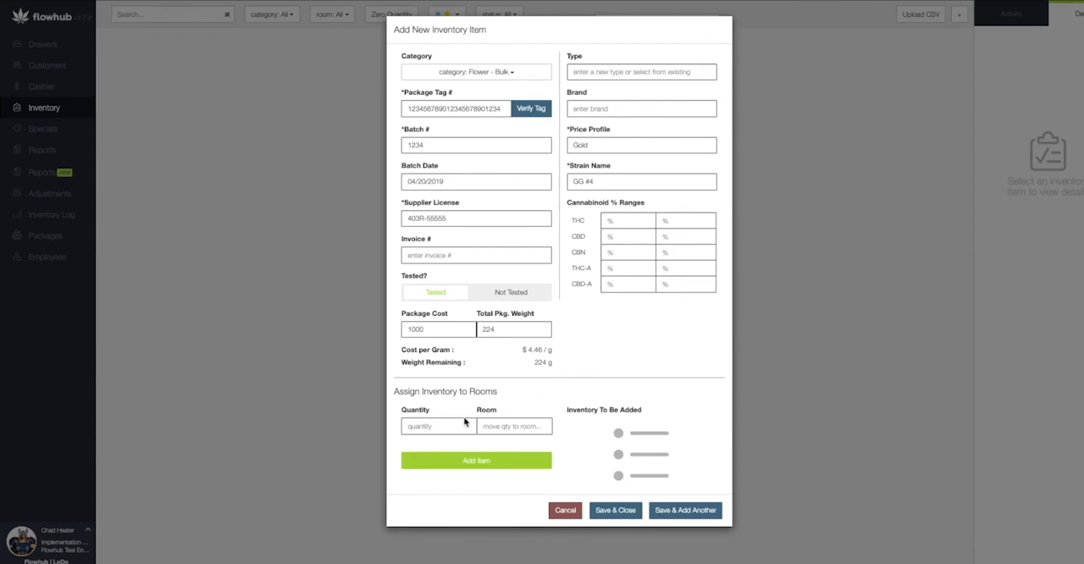
# Allocate 224 g to the Sales Room, add the allocation, and save the item
pyautogui.click(438, 426)
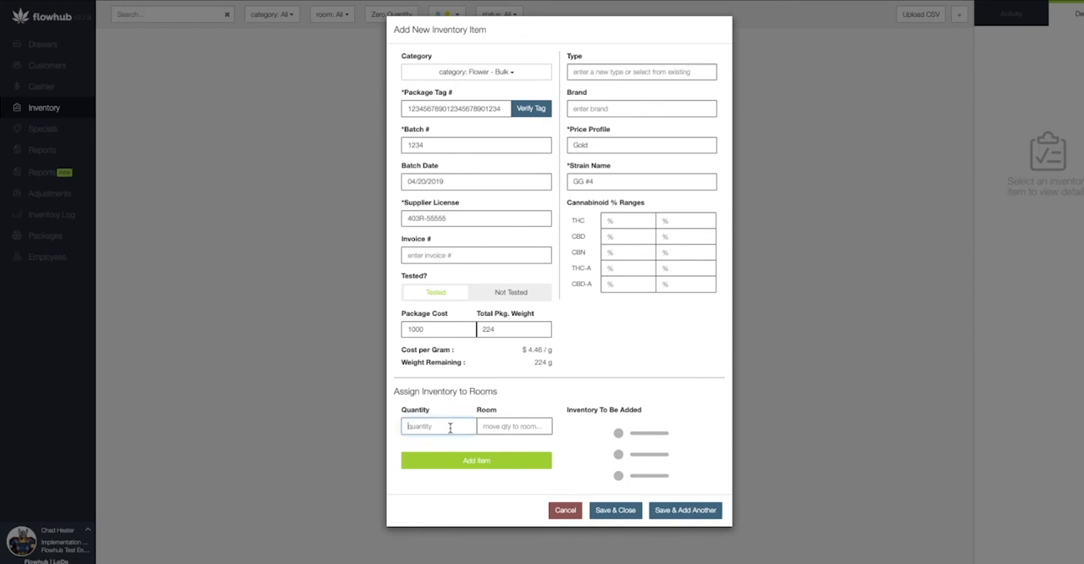
pyautogui.write('224')
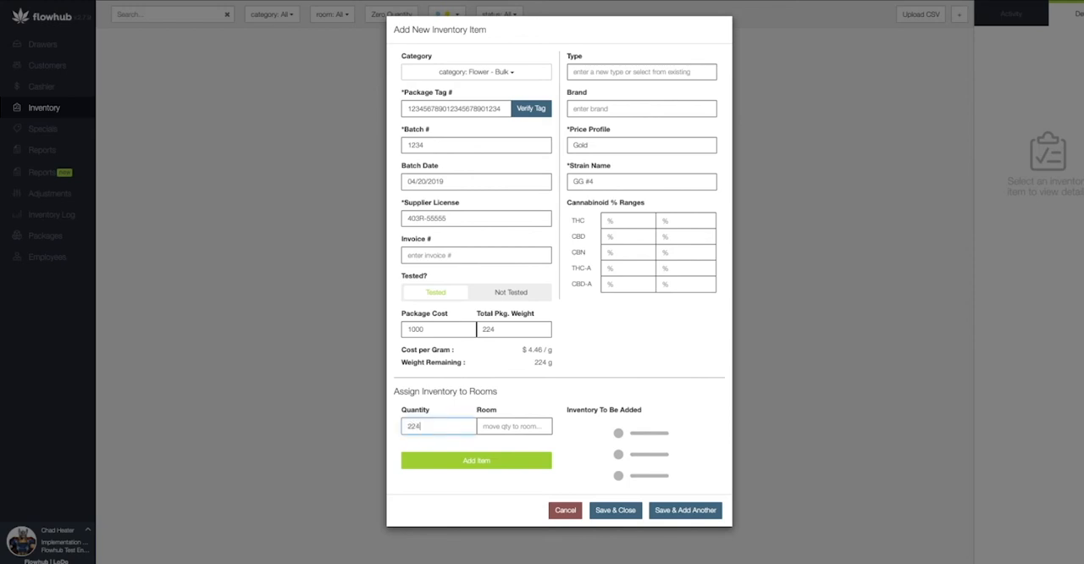
pyautogui.click(514, 426)
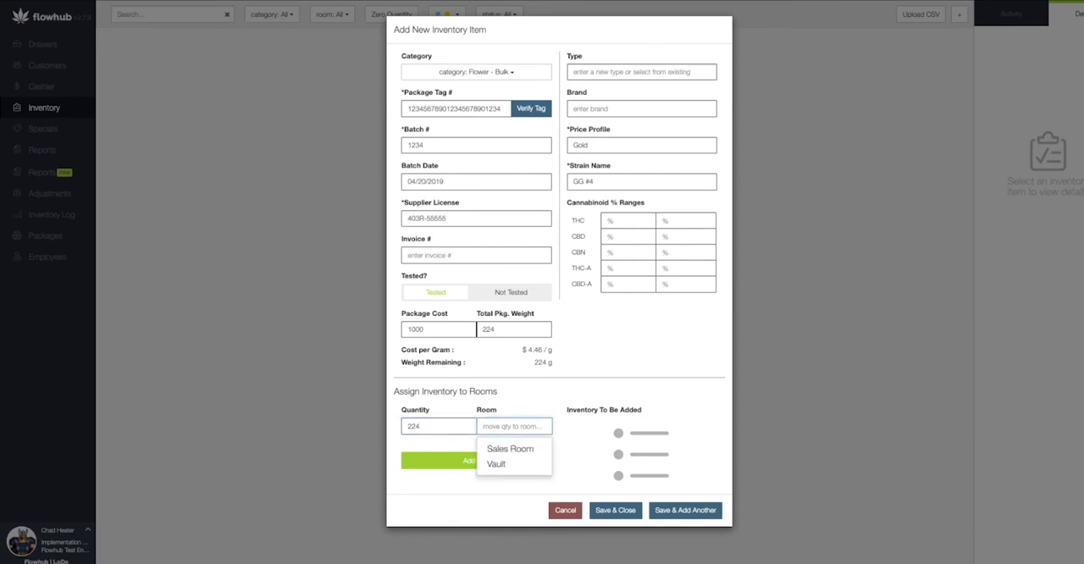
pyautogui.click(510, 448)
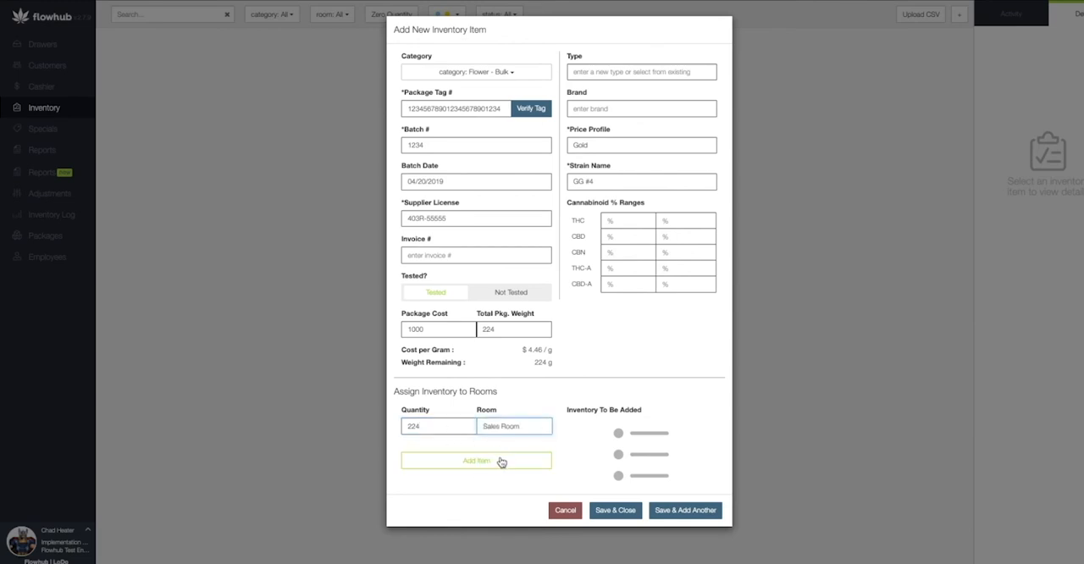
pyautogui.click(476, 460)
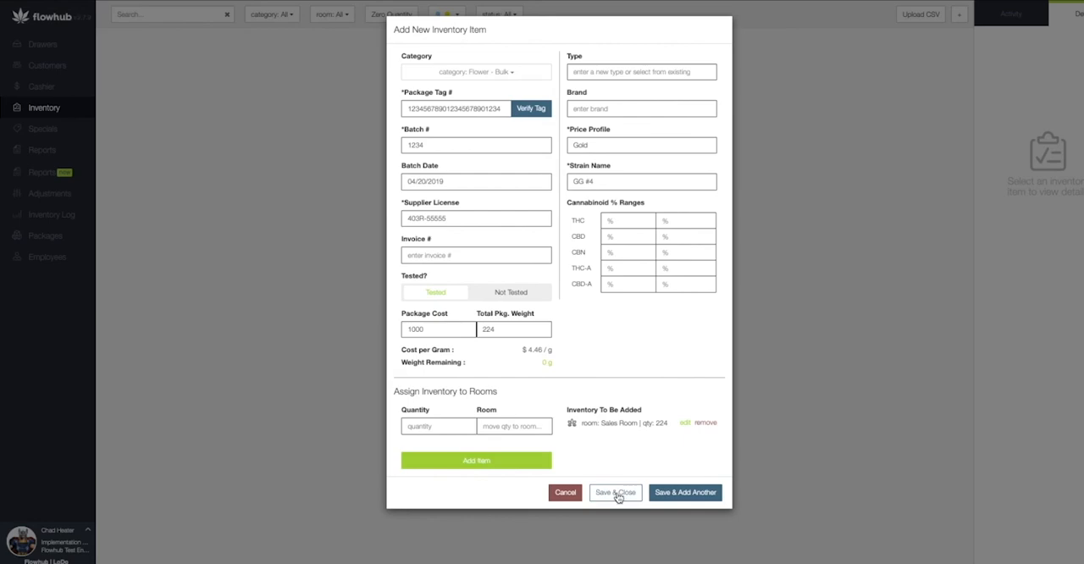
pyautogui.click(615, 492)
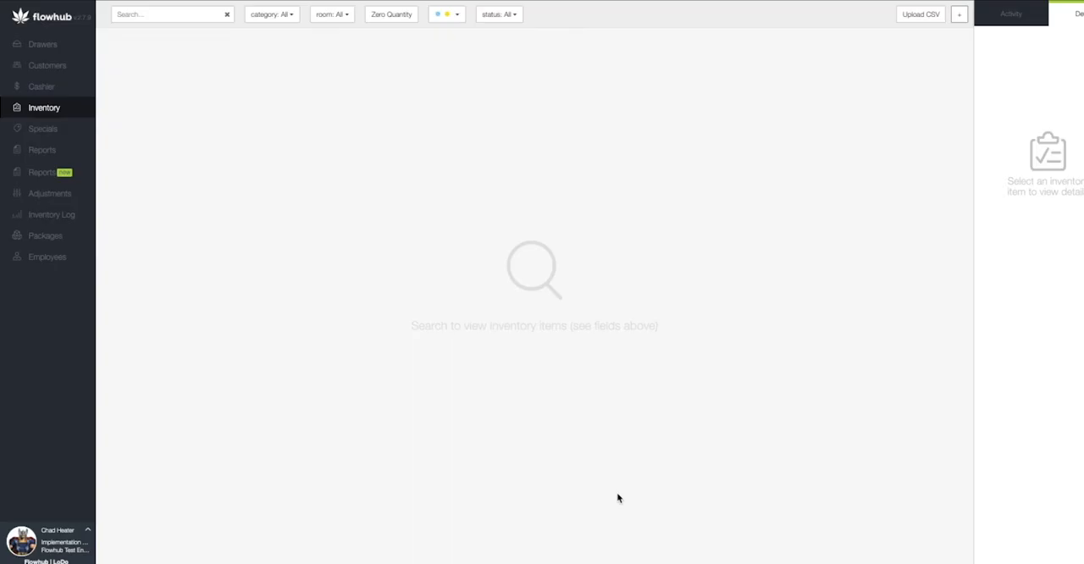
pyautogui.moveTo(616, 478)
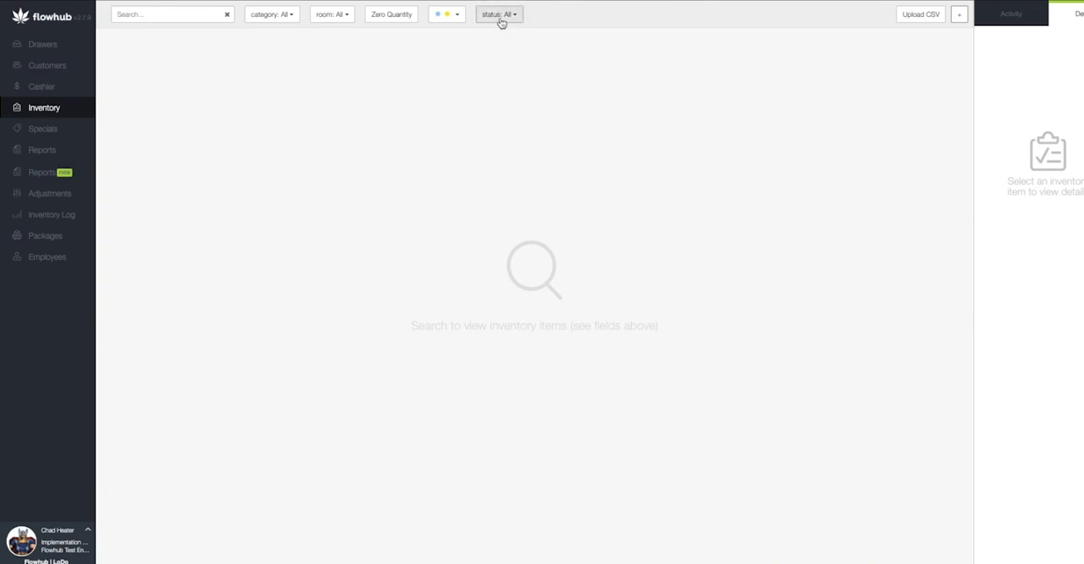
# Filter inventory to In Store status, then open and dismiss a blank new-item form
pyautogui.click(498, 14)
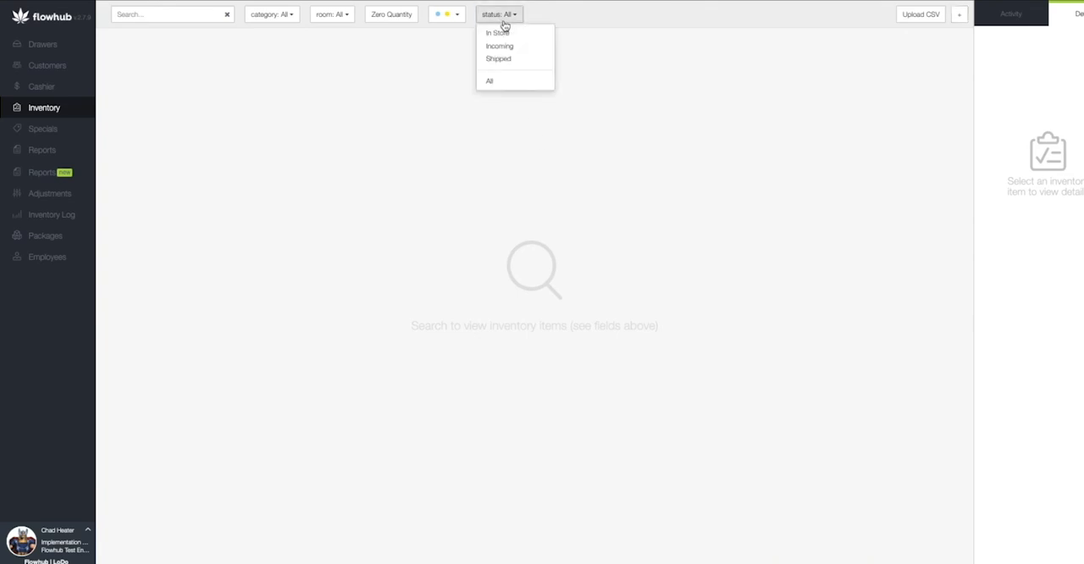
pyautogui.moveTo(525, 40)
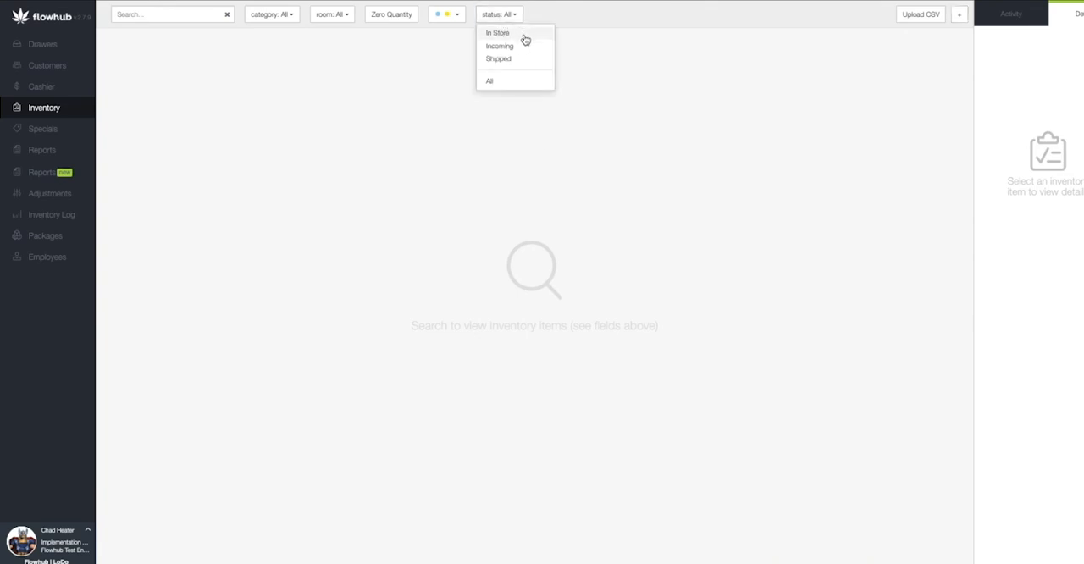
pyautogui.click(497, 32)
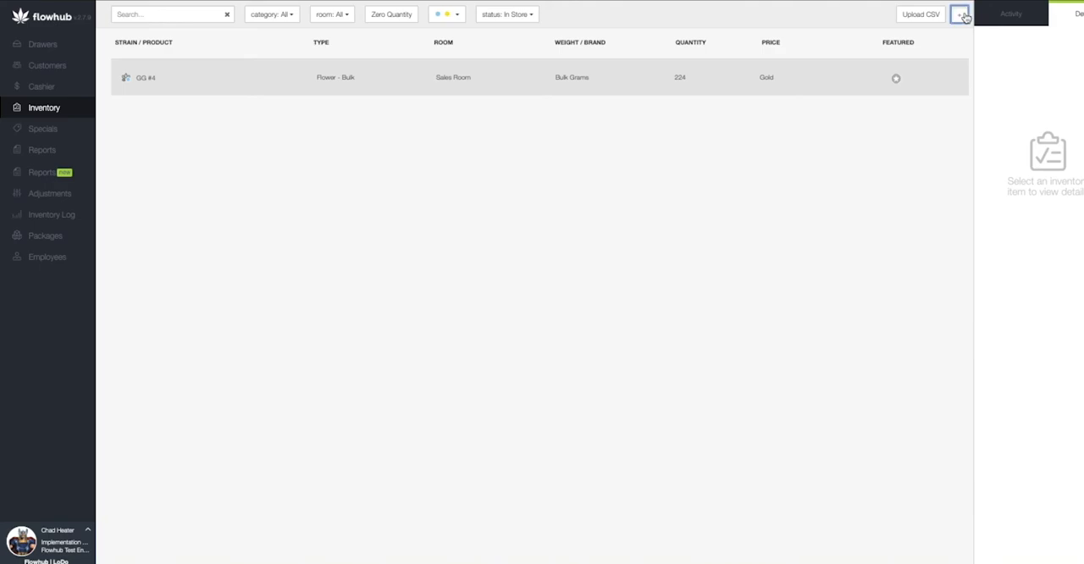
pyautogui.click(959, 13)
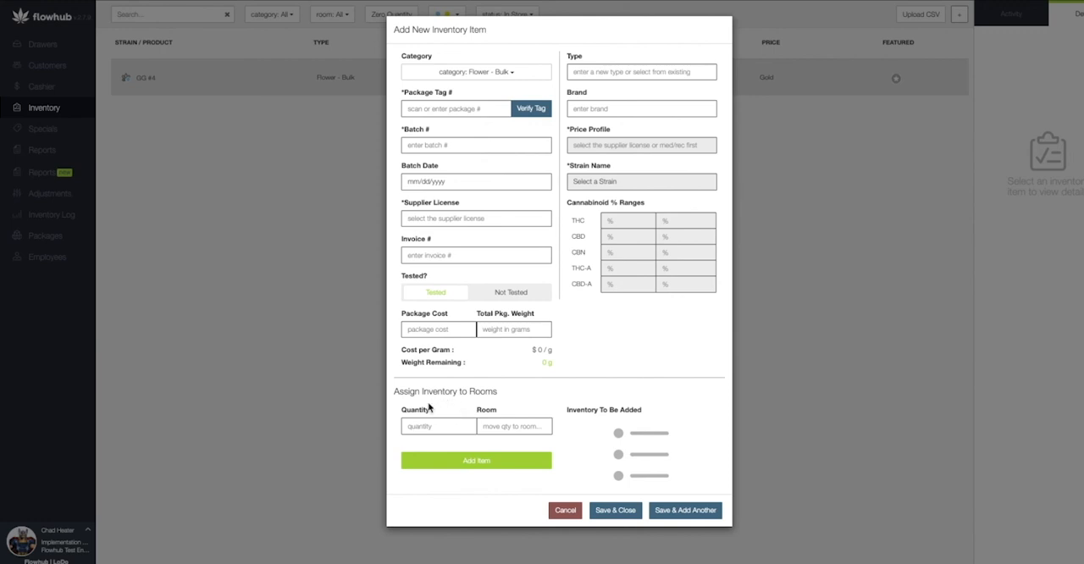
pyautogui.click(615, 509)
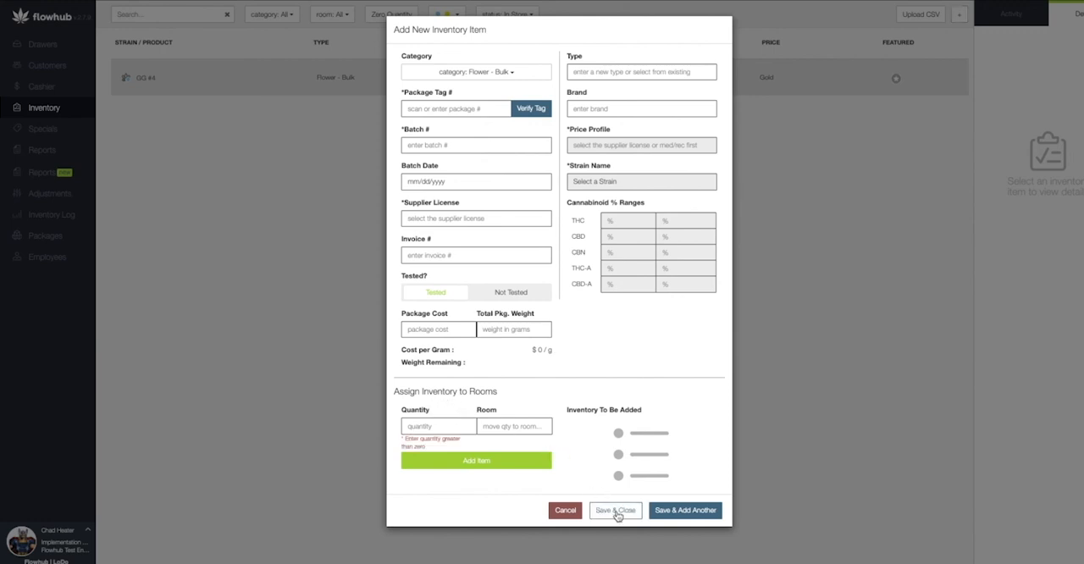
pyautogui.click(615, 509)
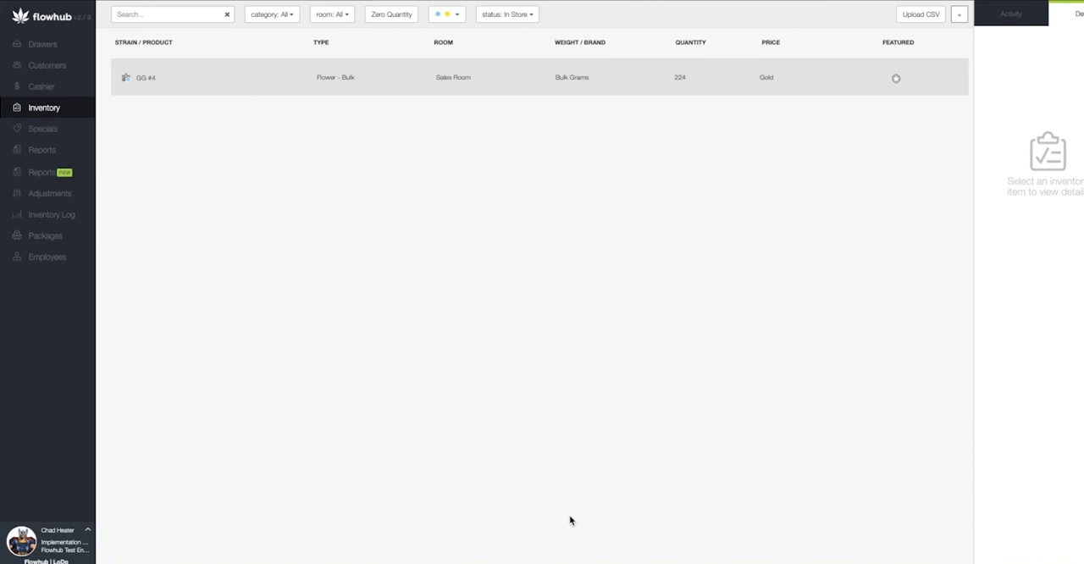
pyautogui.moveTo(575, 500)
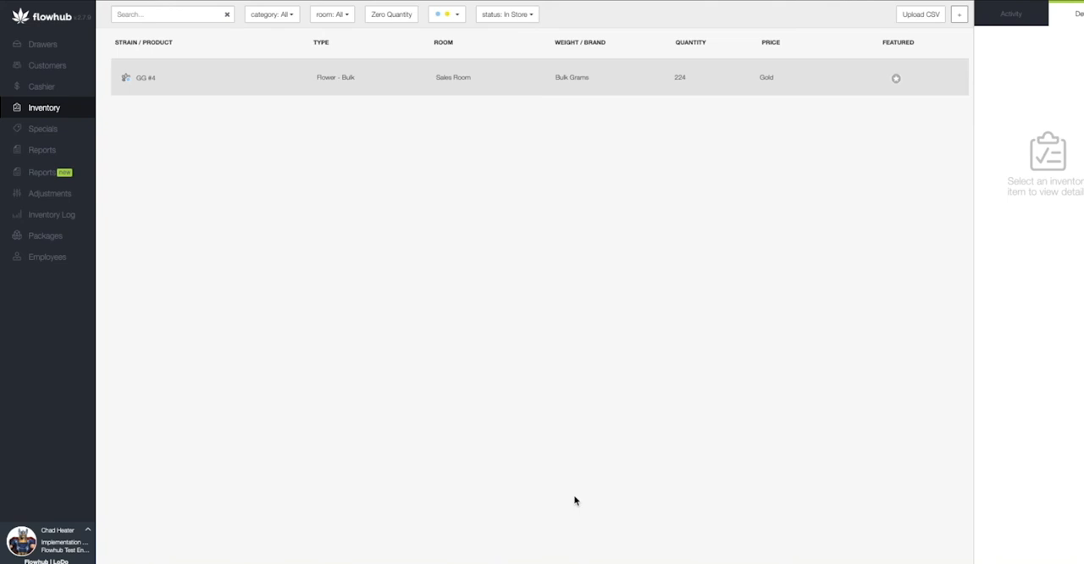